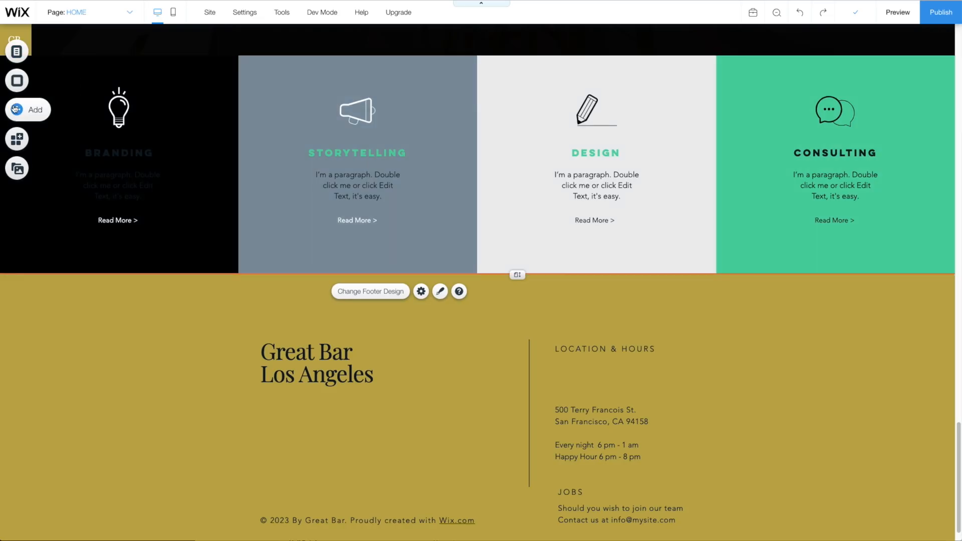
# - Show the Add Image choices with My Uploads, Image Collections and social image sources
pyautogui.click(27, 110)
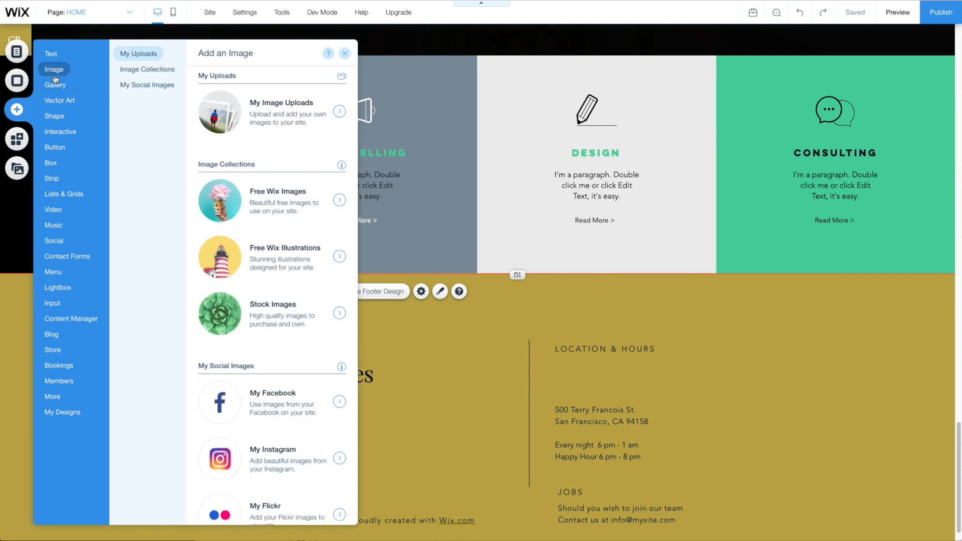